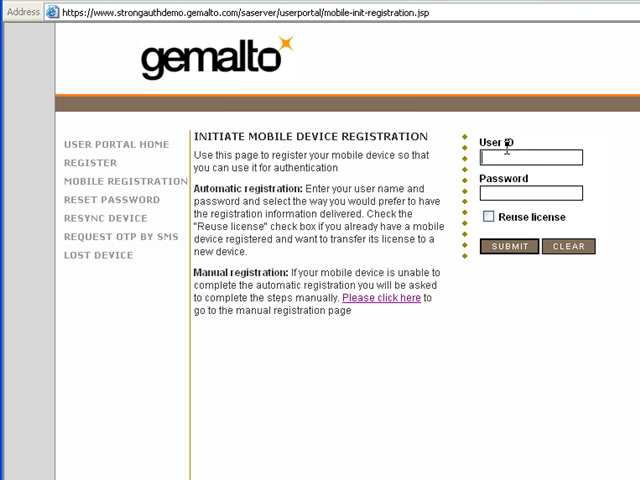
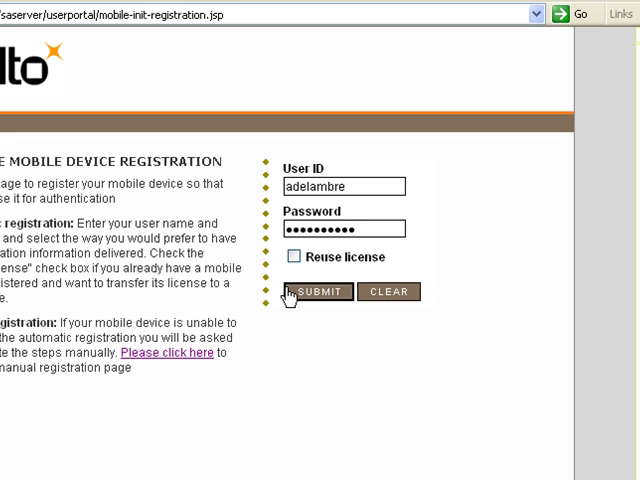
click(317, 291)
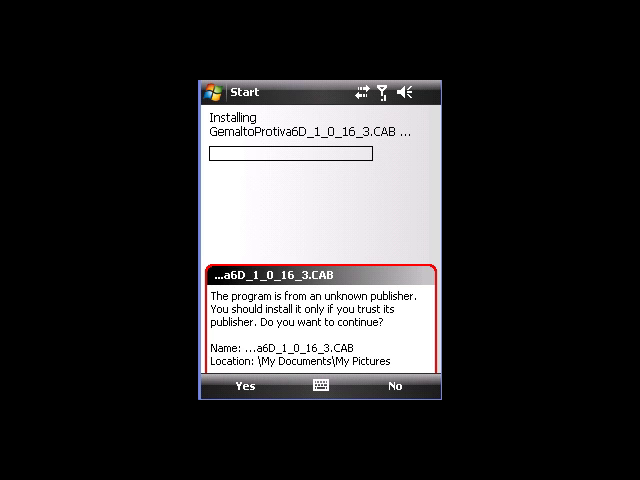
Allow the GemaltoProtiva6D_1_0_16_3.CAB install despite the unknown publisher warning
click(242, 387)
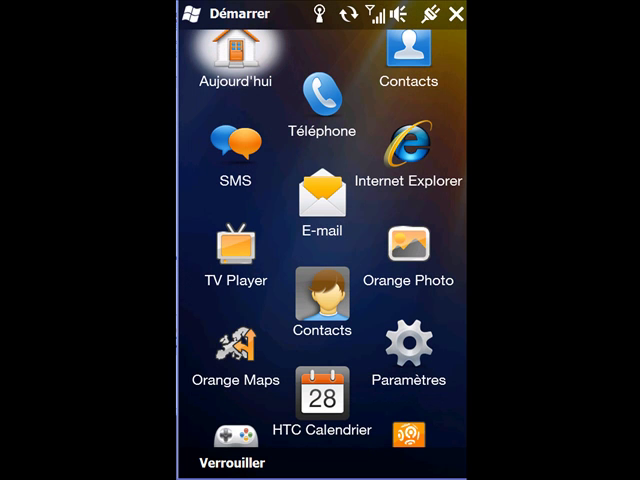
Launch Gemalto Protiva OTP from Start and confirm its numeric activation code
scroll(down, 3)
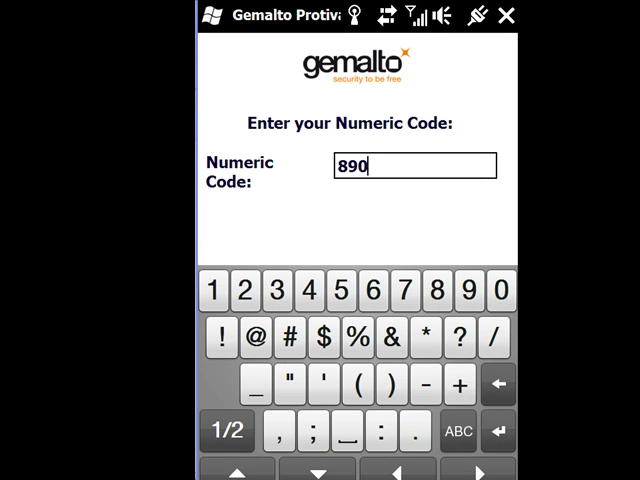
click(498, 290)
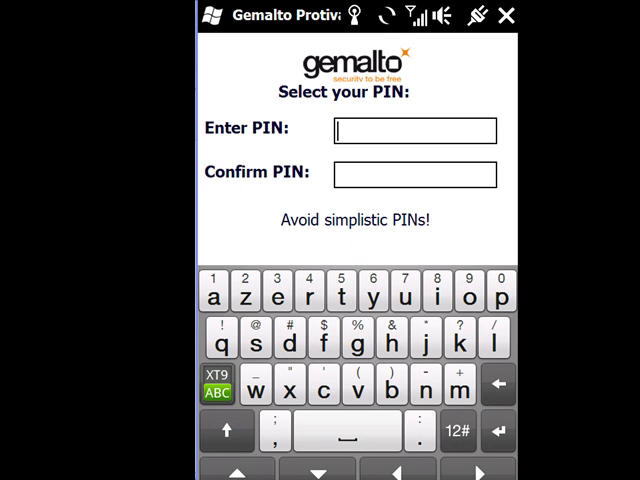
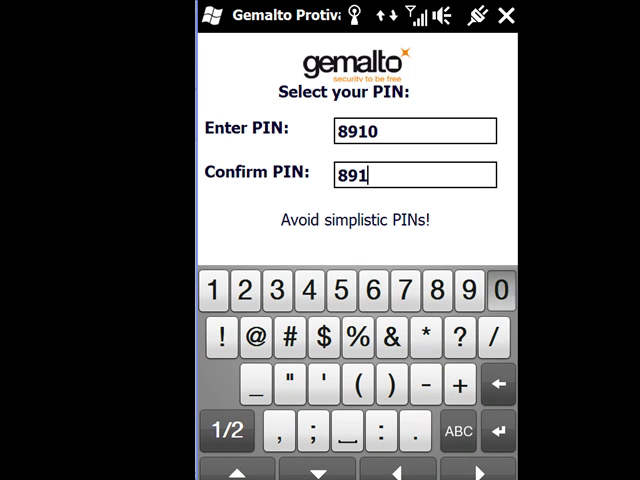
click(500, 291)
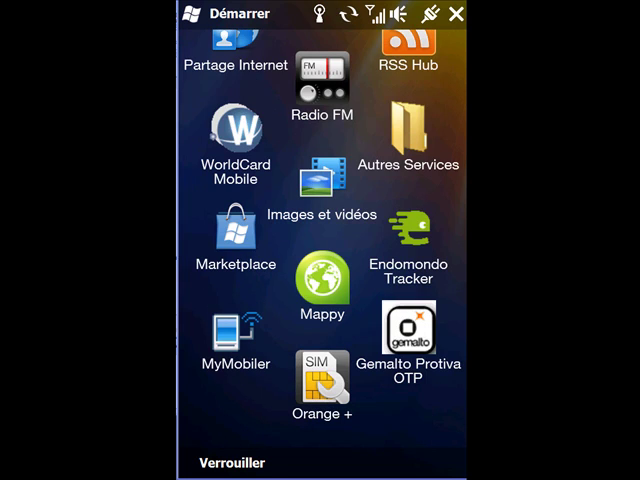
click(408, 330)
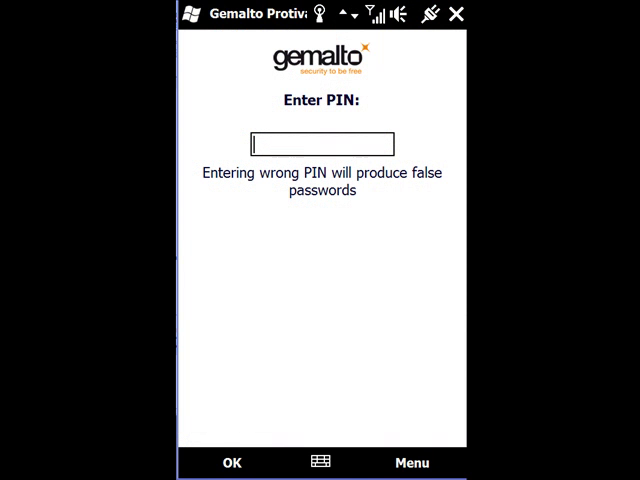
click(320, 462)
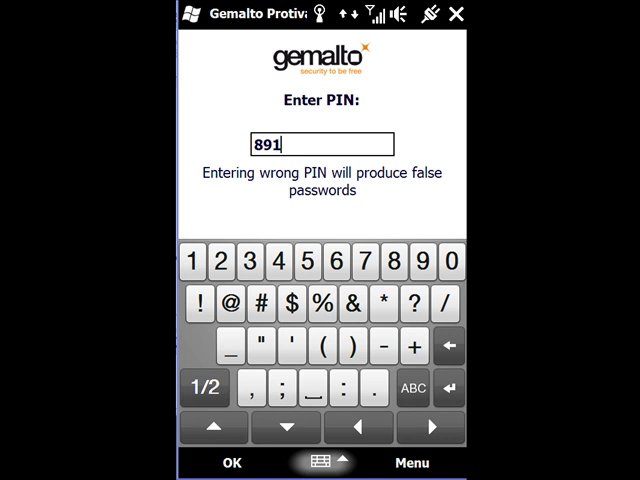
click(451, 263)
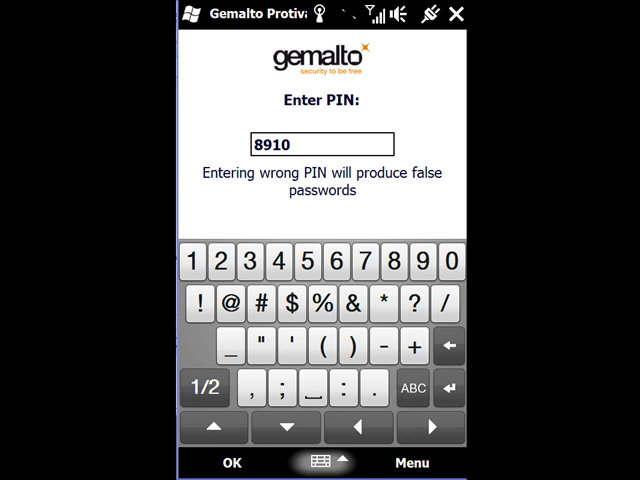